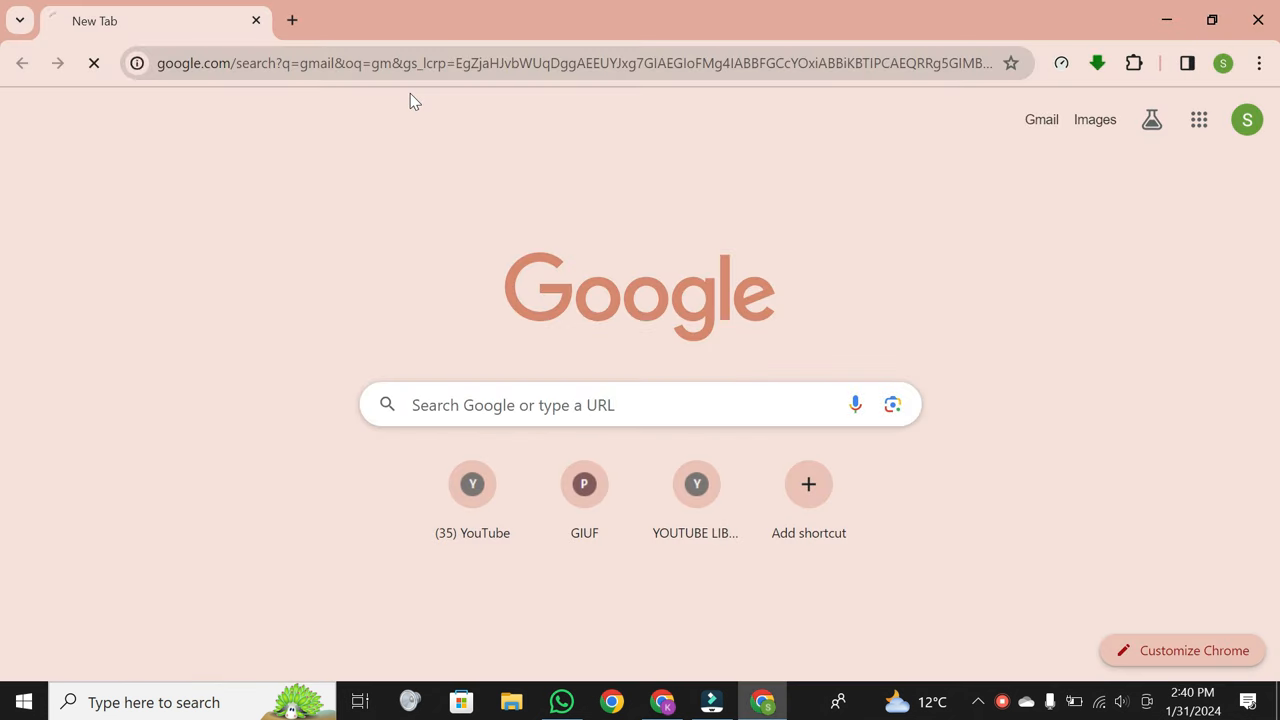
left_click(1040, 120)
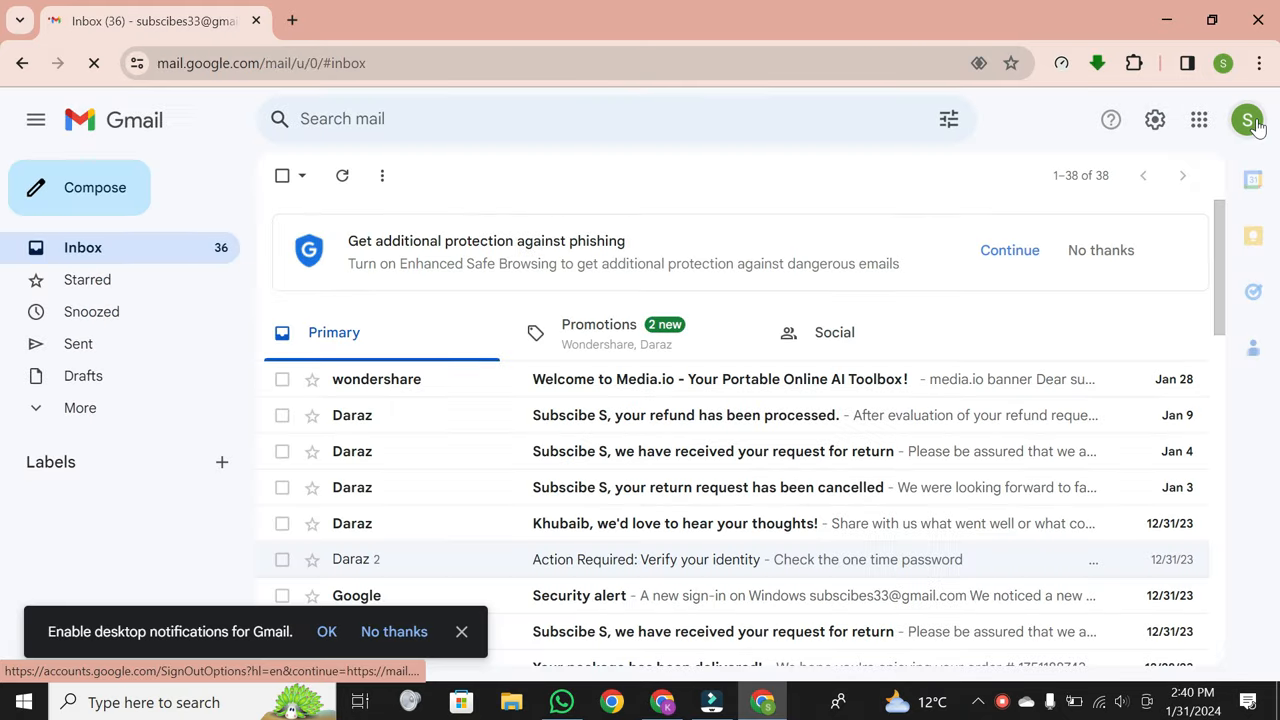
left_click(1248, 120)
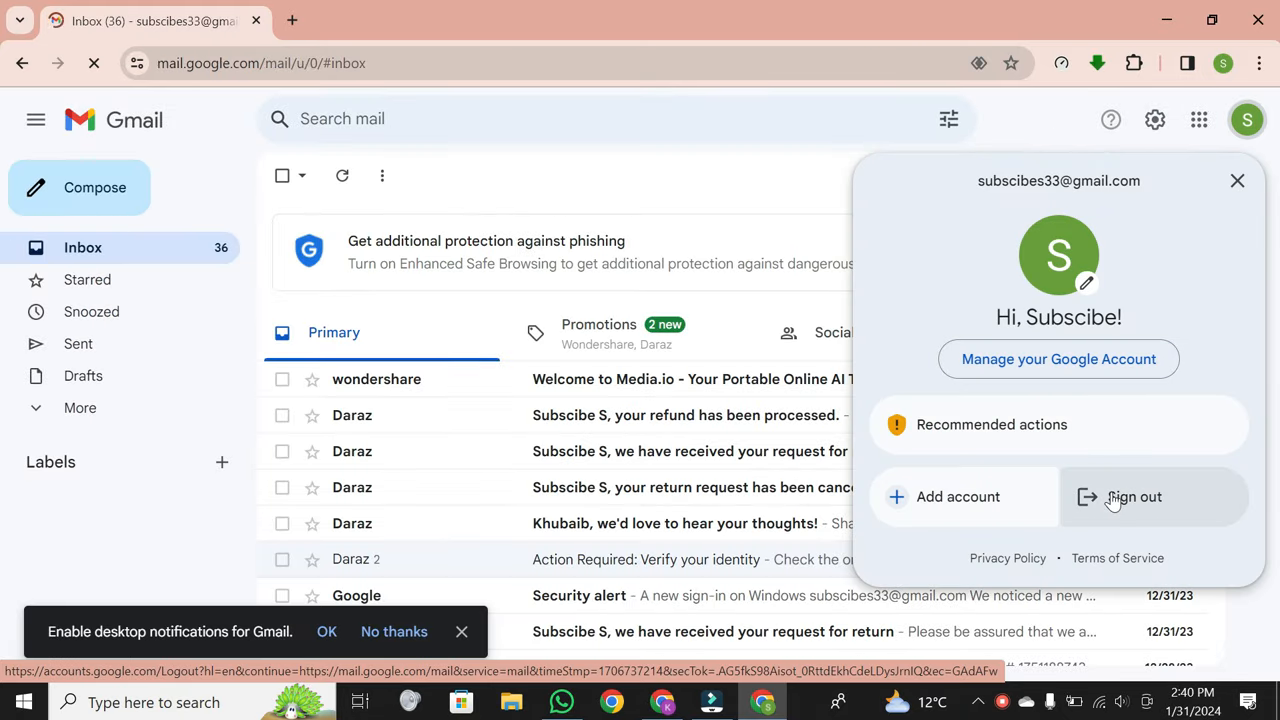
left_click(1132, 496)
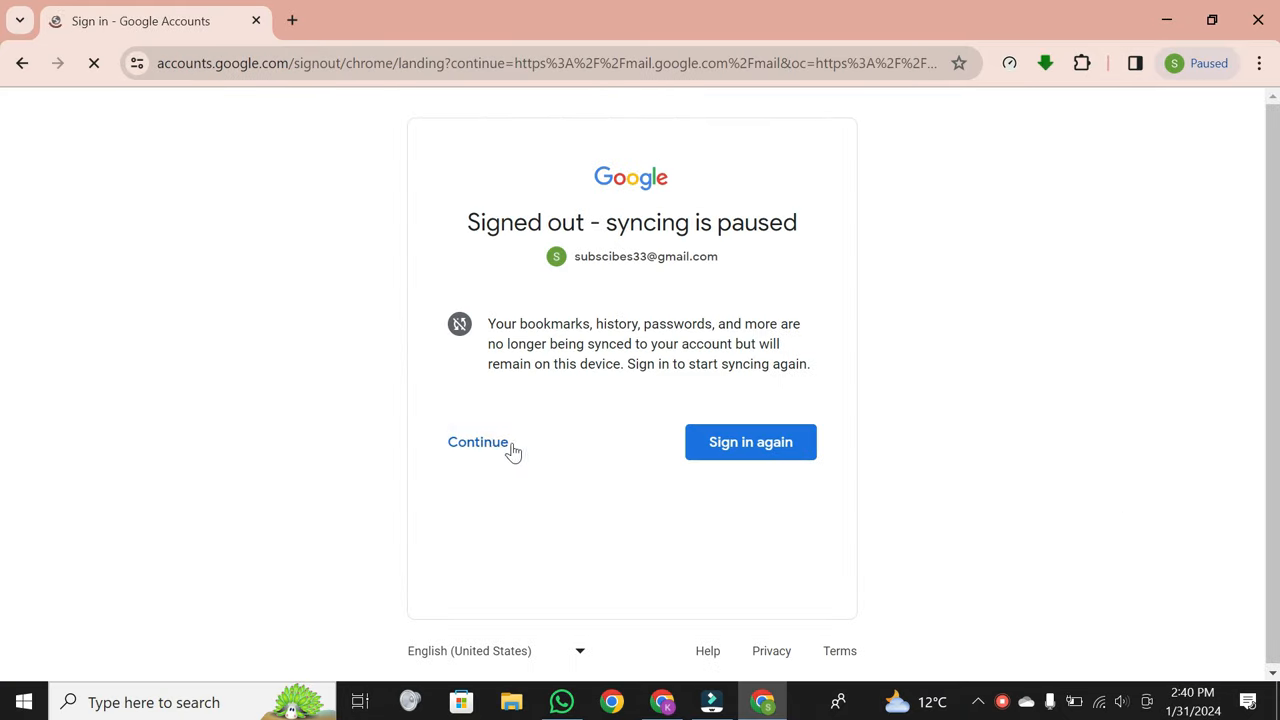
Step: Continue past the sync notice and remove the signed-out account from this browser
left_click(750, 442)
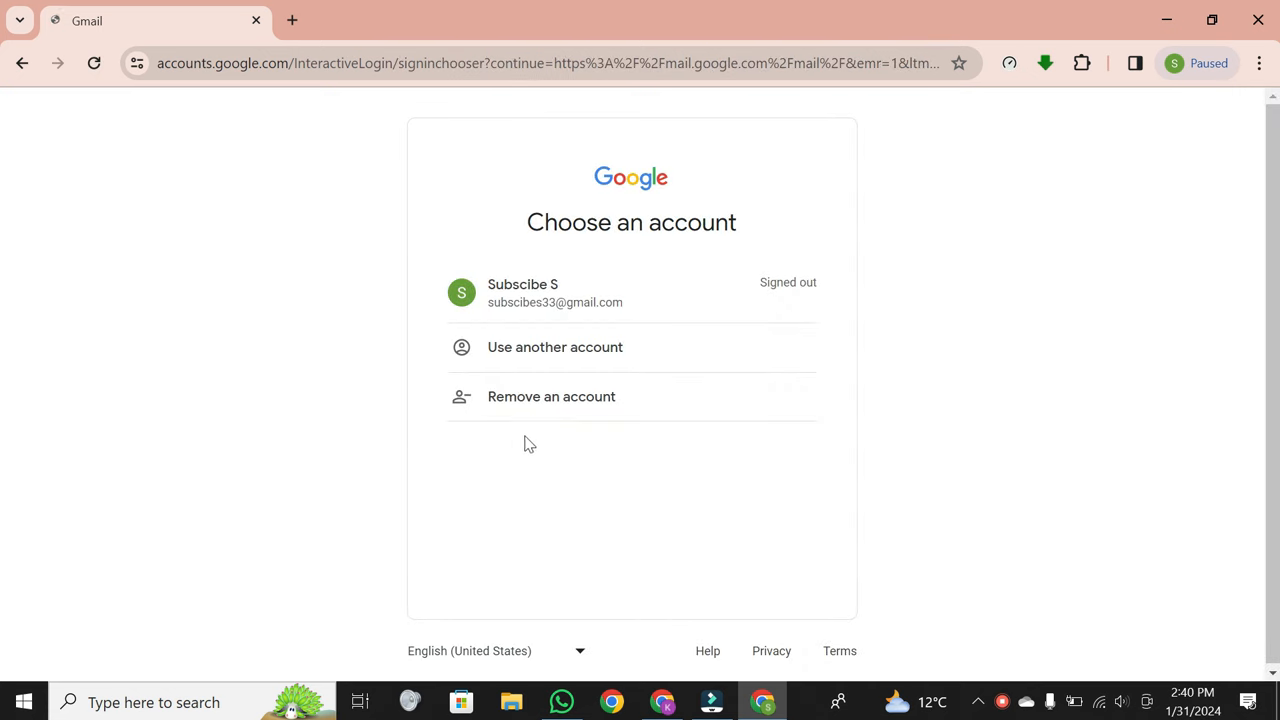
left_click(552, 396)
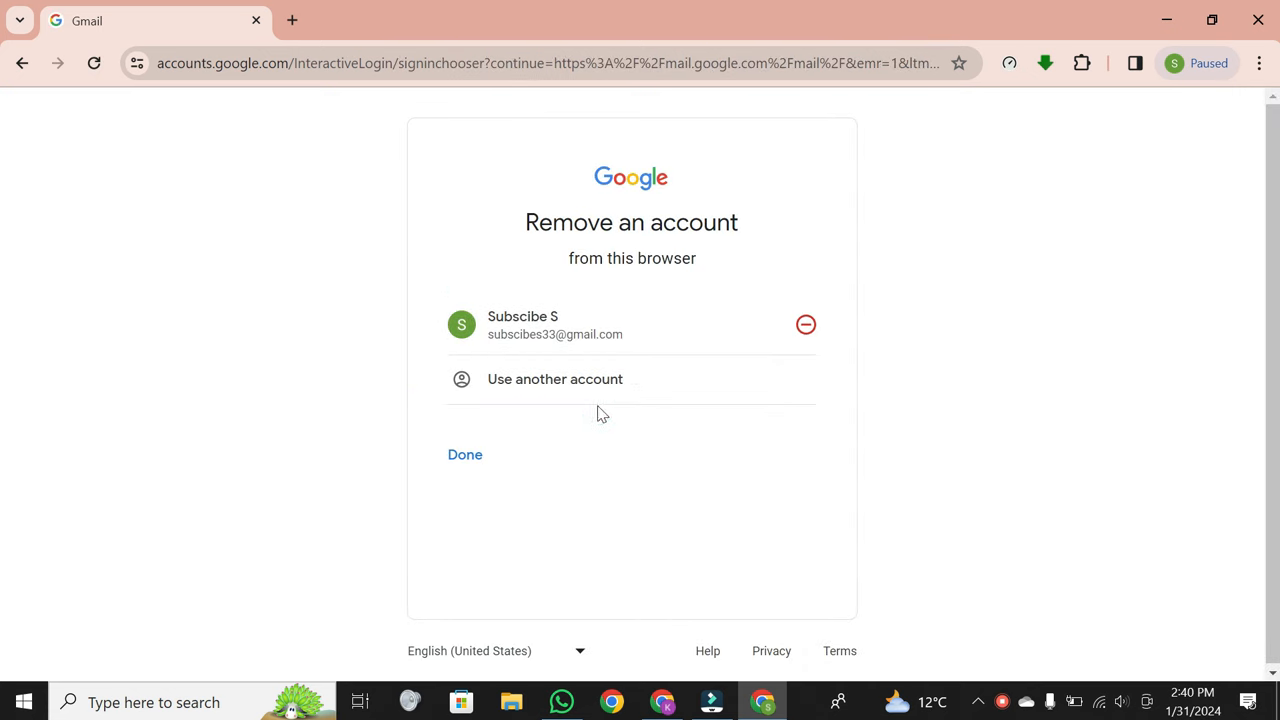
left_click(804, 324)
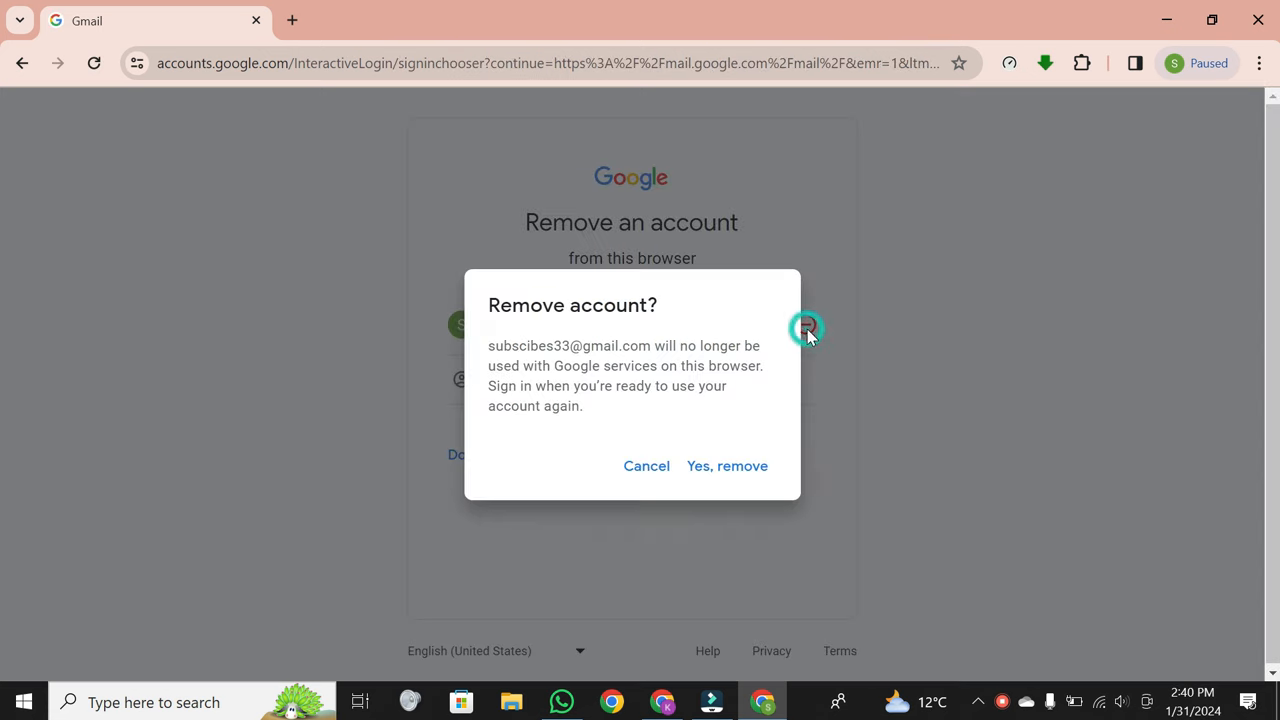
mouse_move(728, 472)
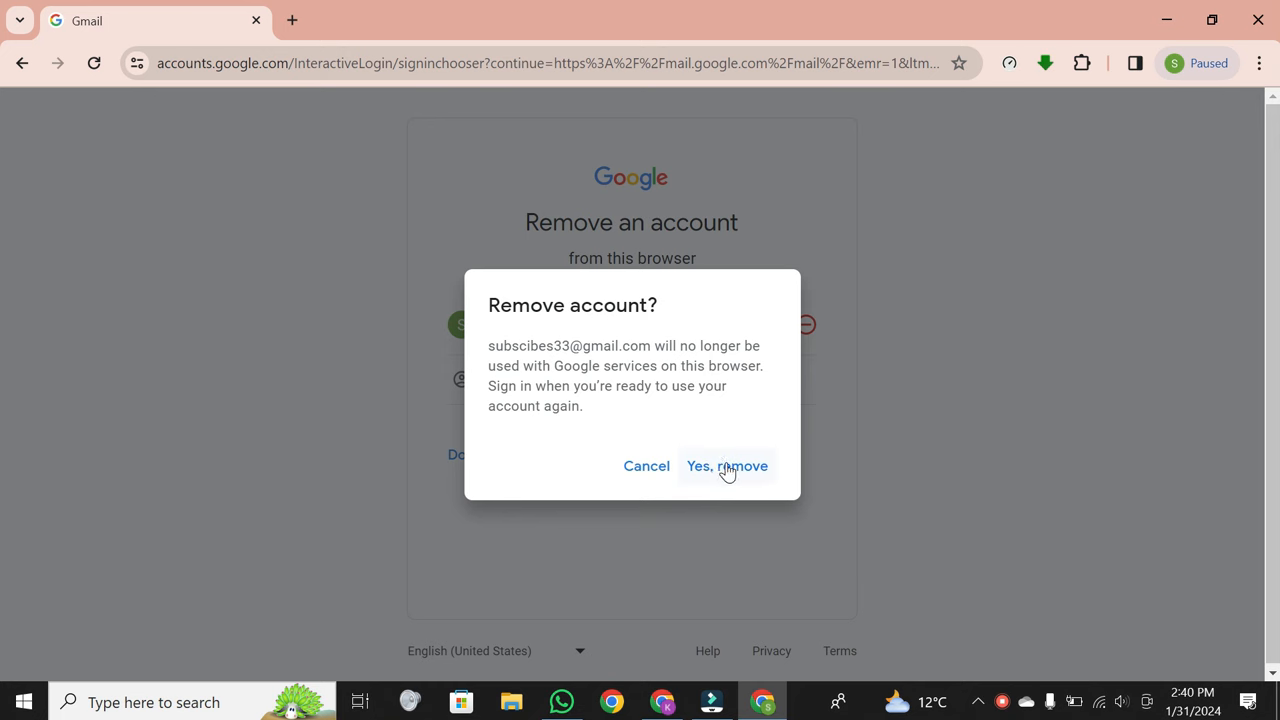
left_click(728, 466)
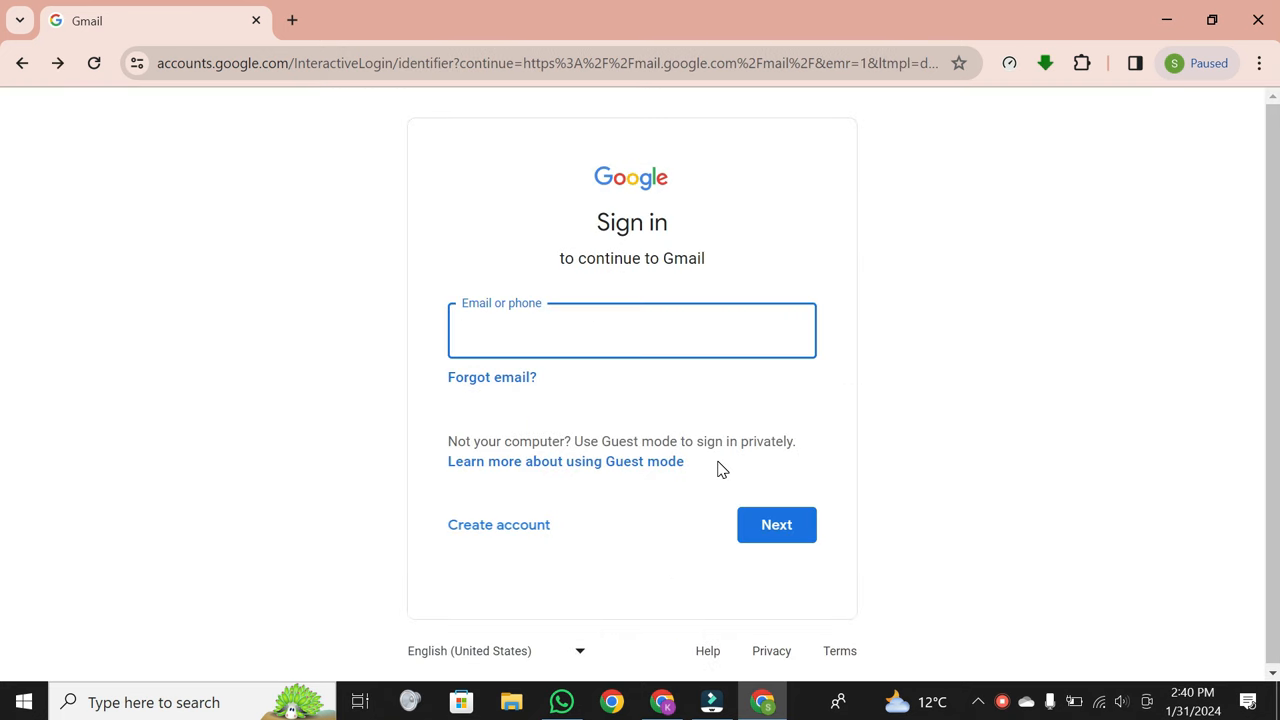
mouse_move(292, 20)
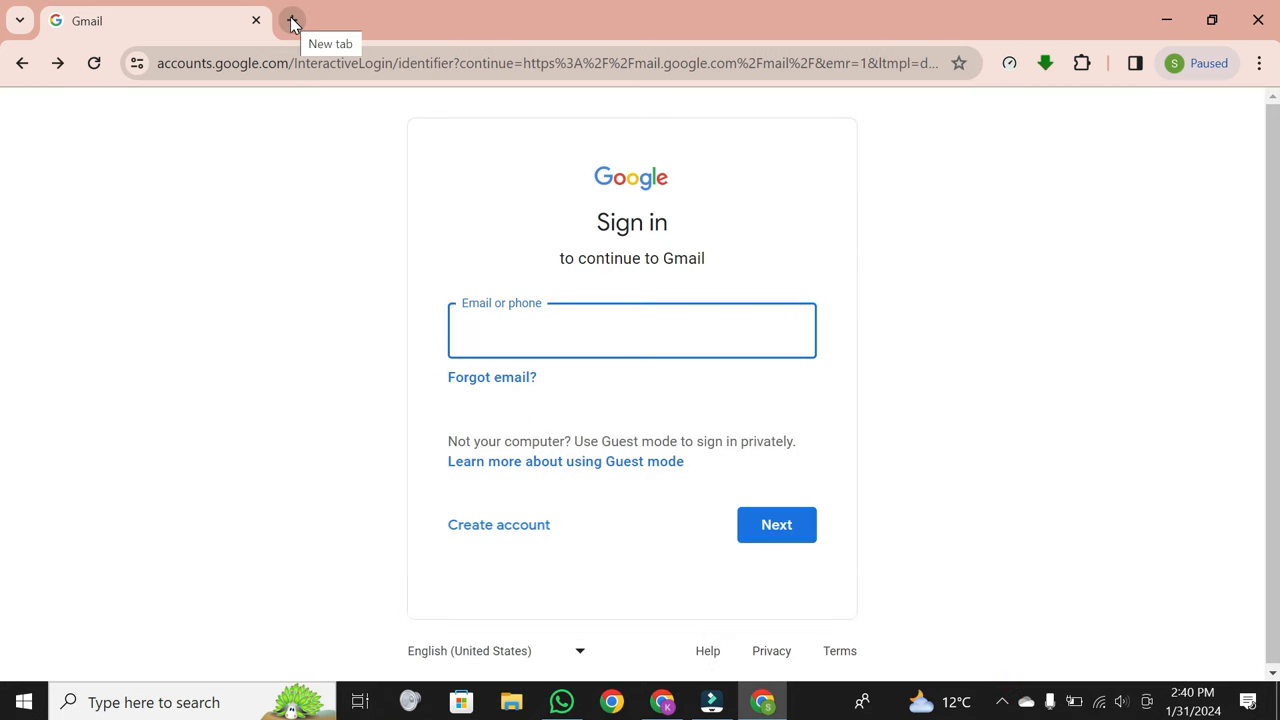
Step: Open Chrome settings in a new tab and go to Privacy and security
left_click(292, 20)
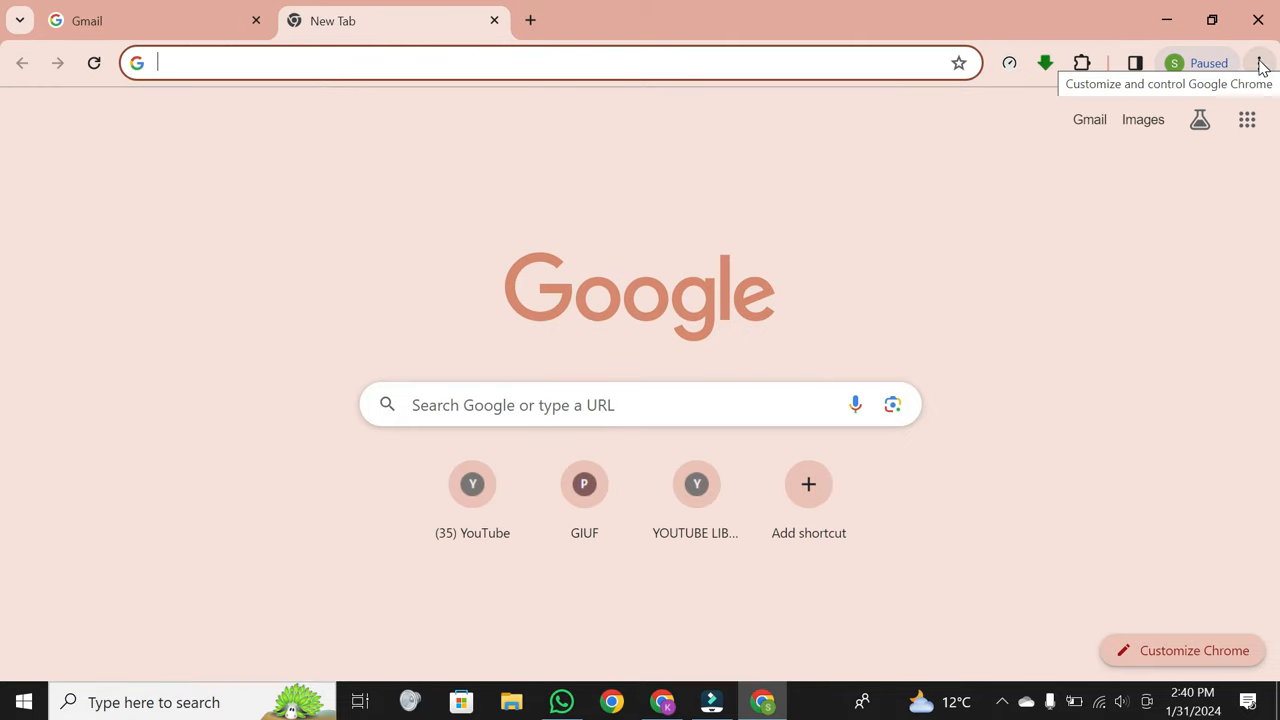
left_click(1264, 62)
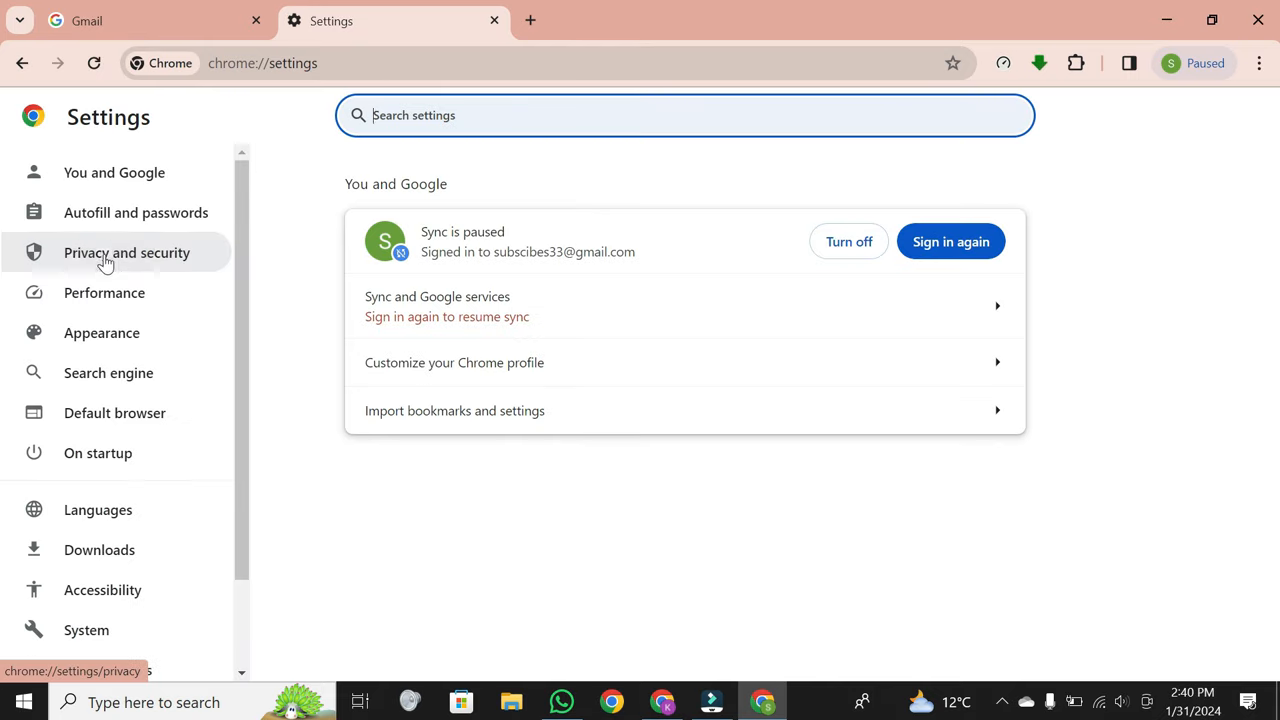
left_click(128, 252)
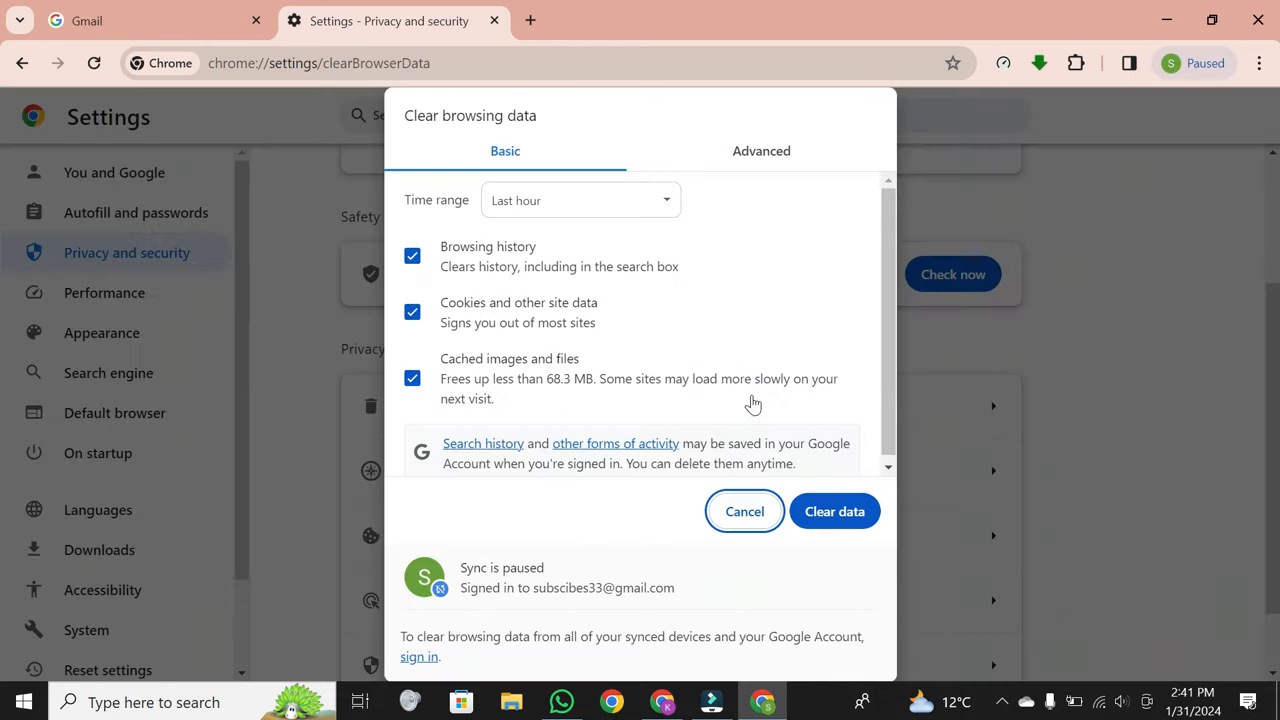
mouse_move(584, 262)
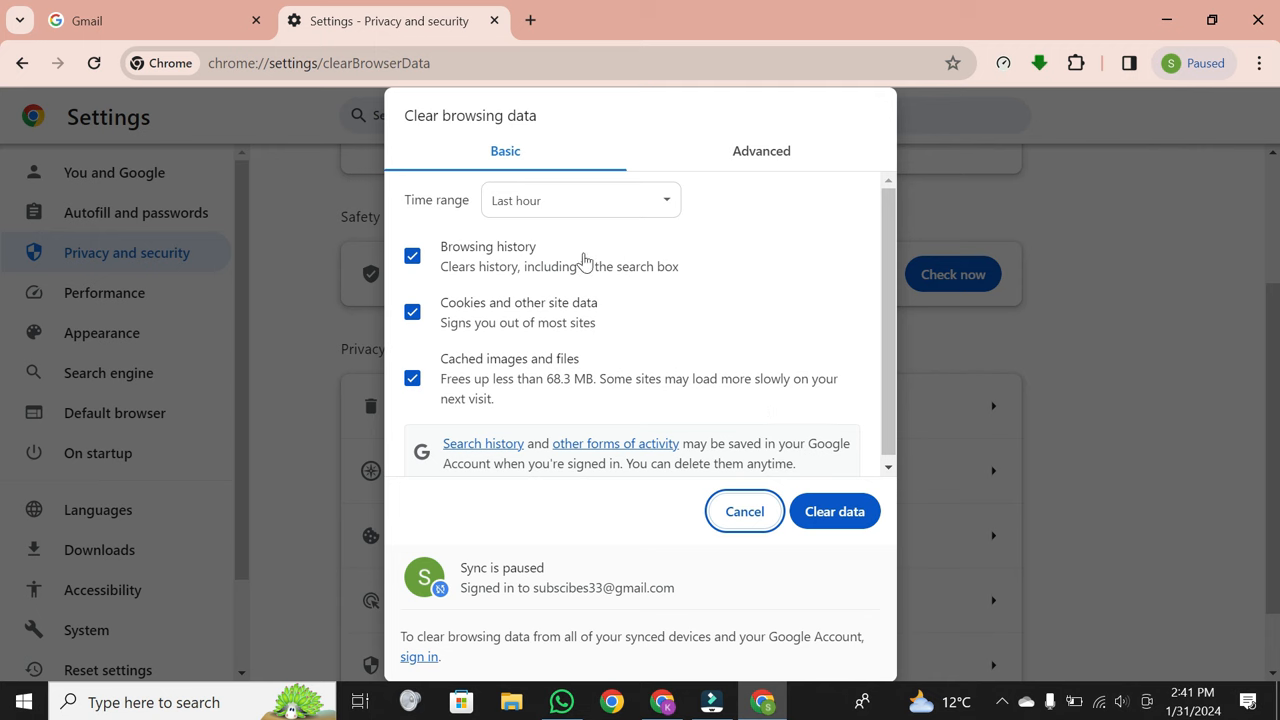
mouse_move(580, 308)
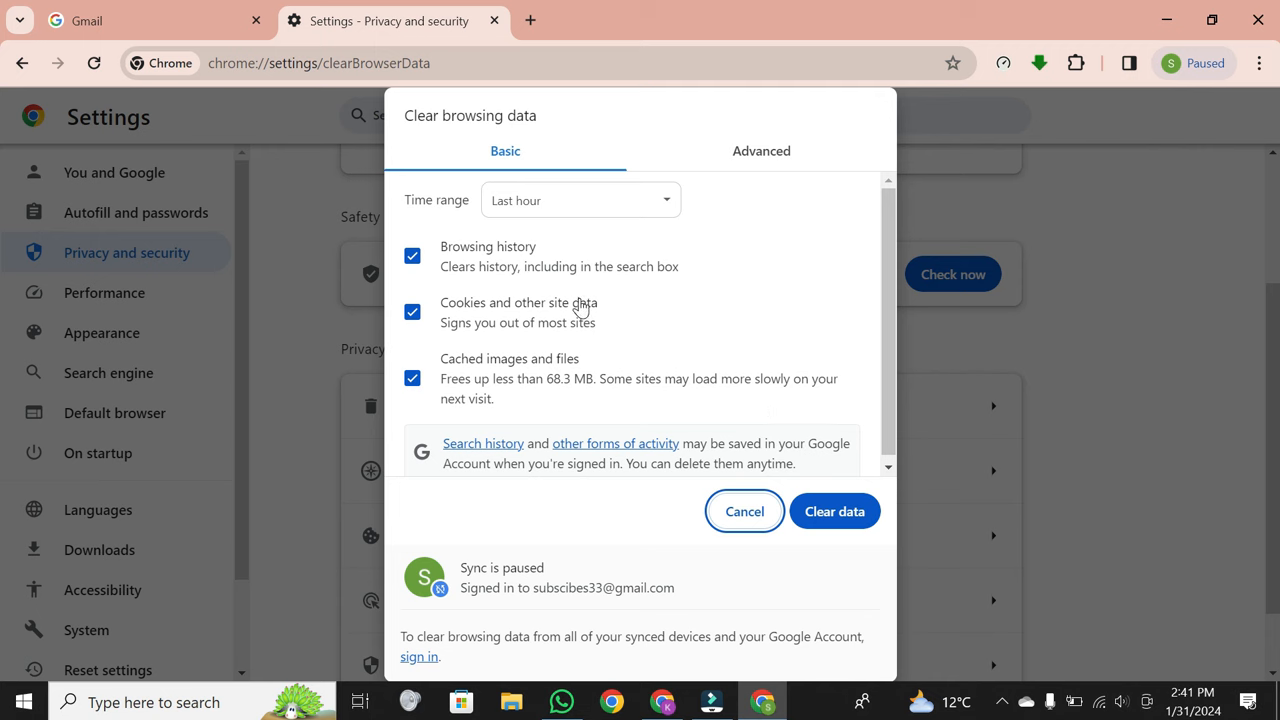
mouse_move(854, 472)
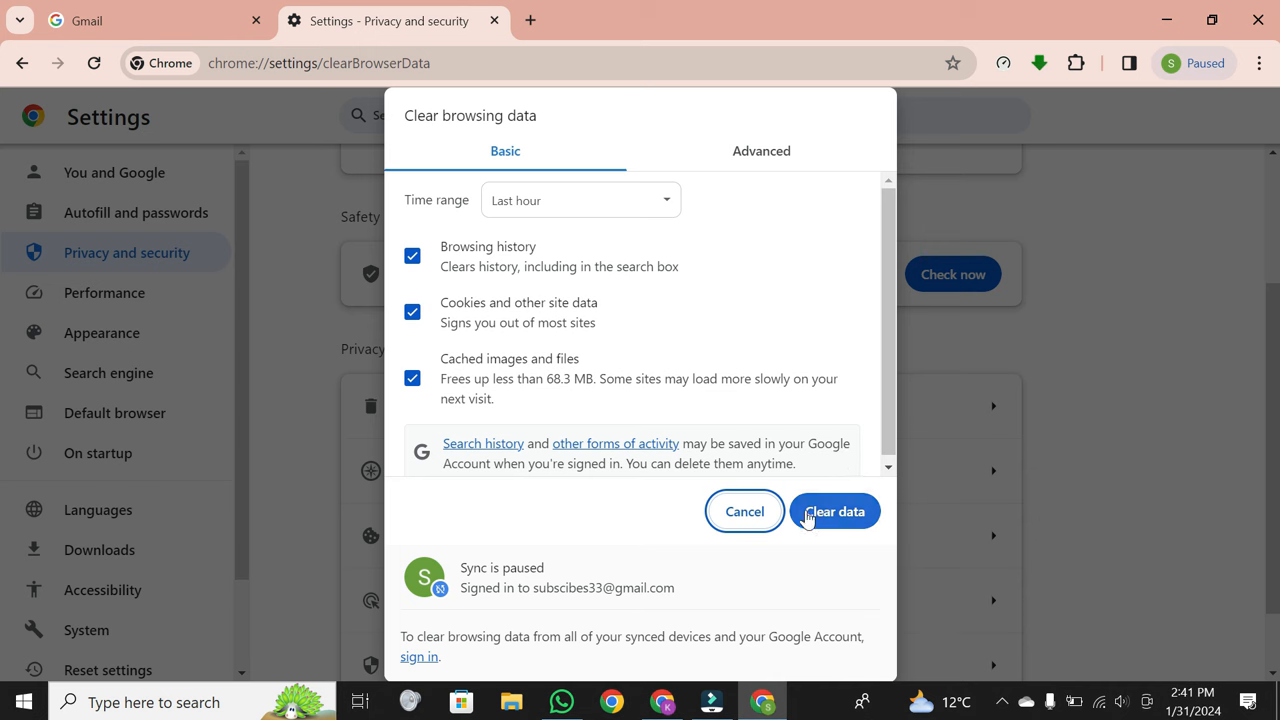
mouse_move(852, 516)
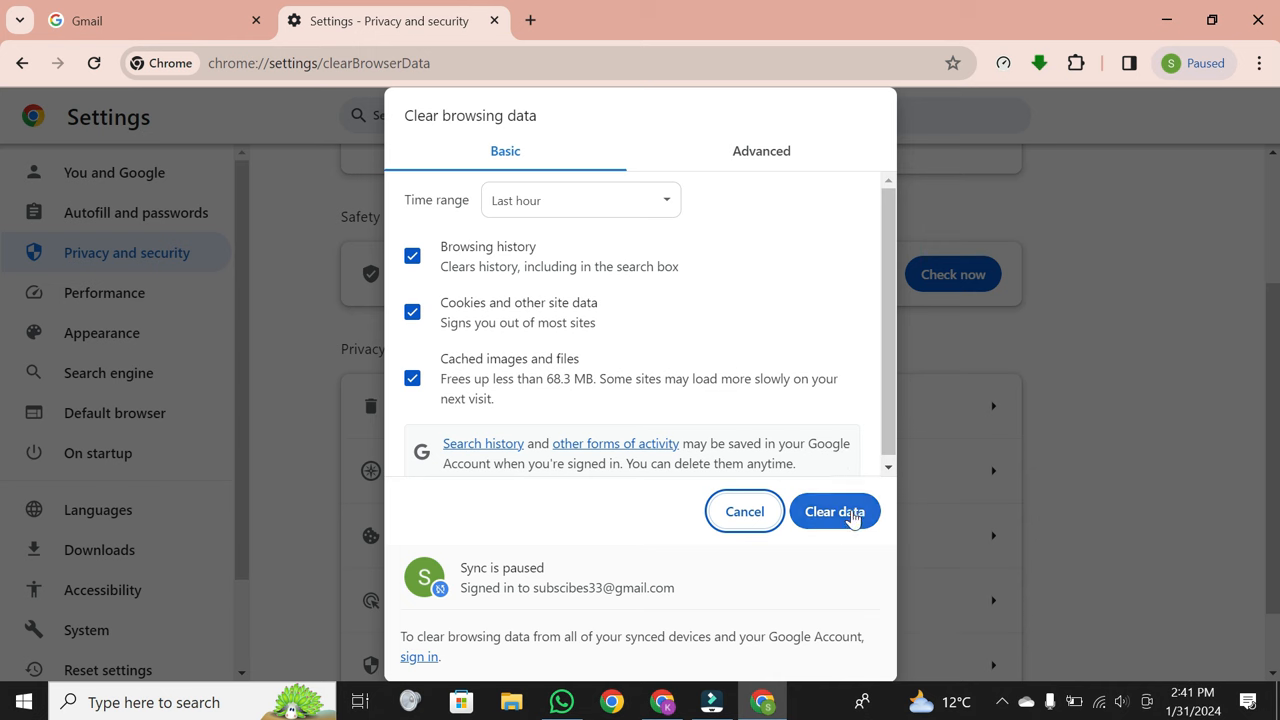
mouse_move(828, 528)
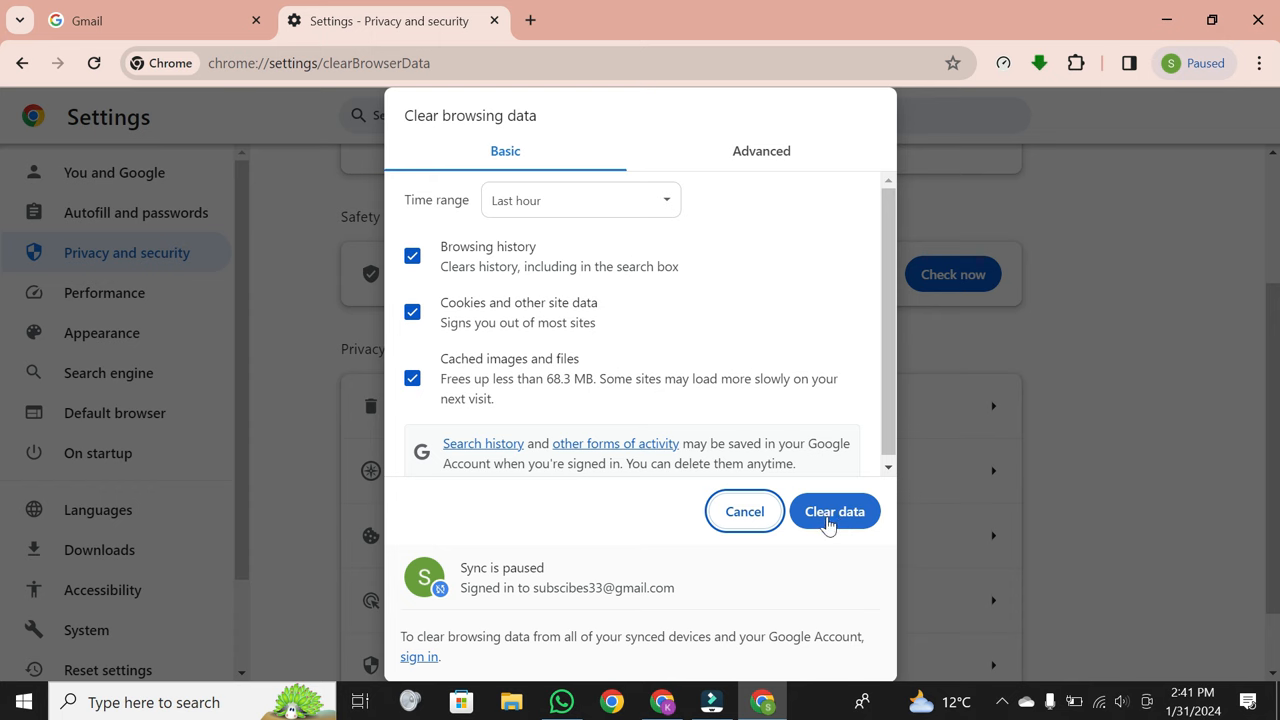
mouse_move(836, 520)
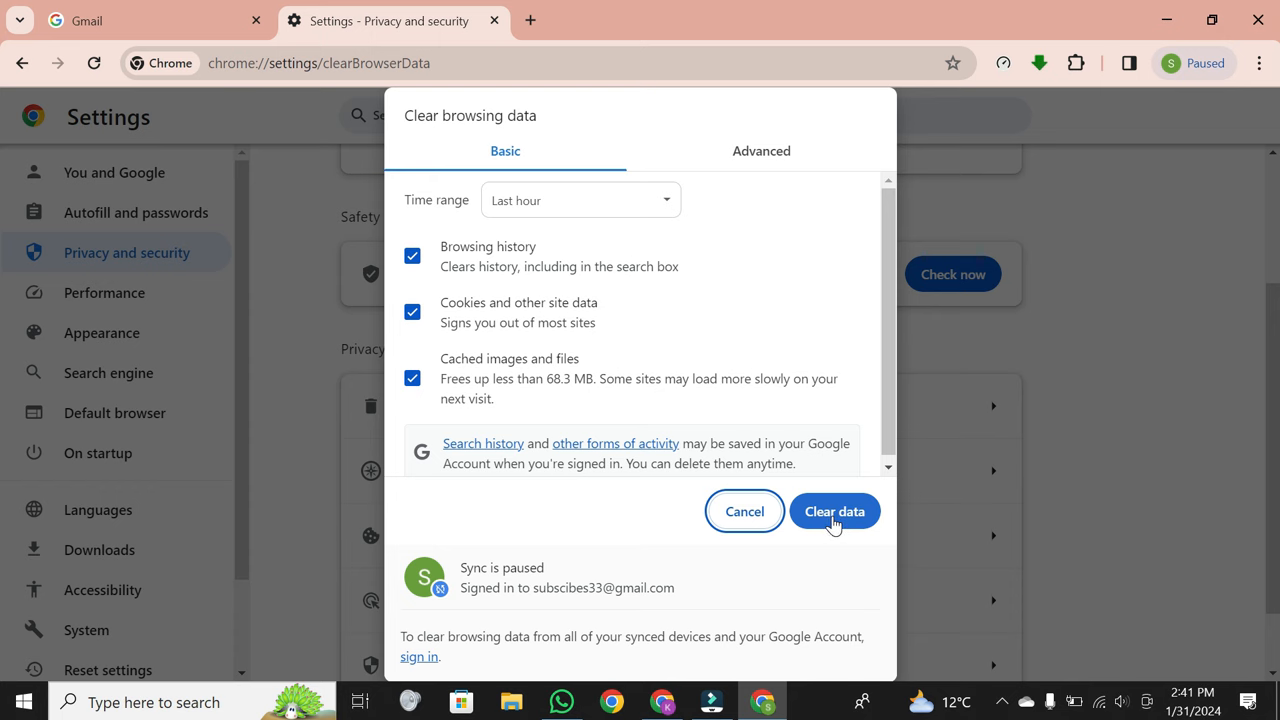
Step: Clear the last hour's history, cookies and cached files with Clear data
left_click(834, 512)
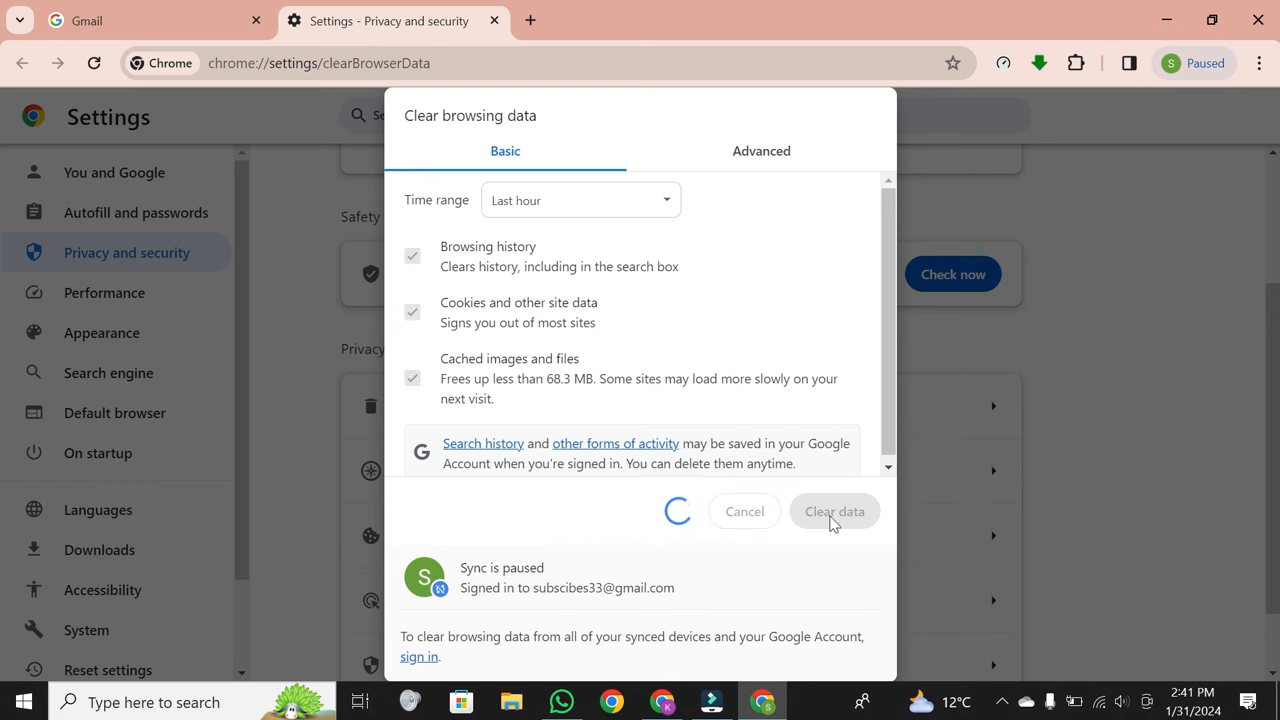
left_click(834, 512)
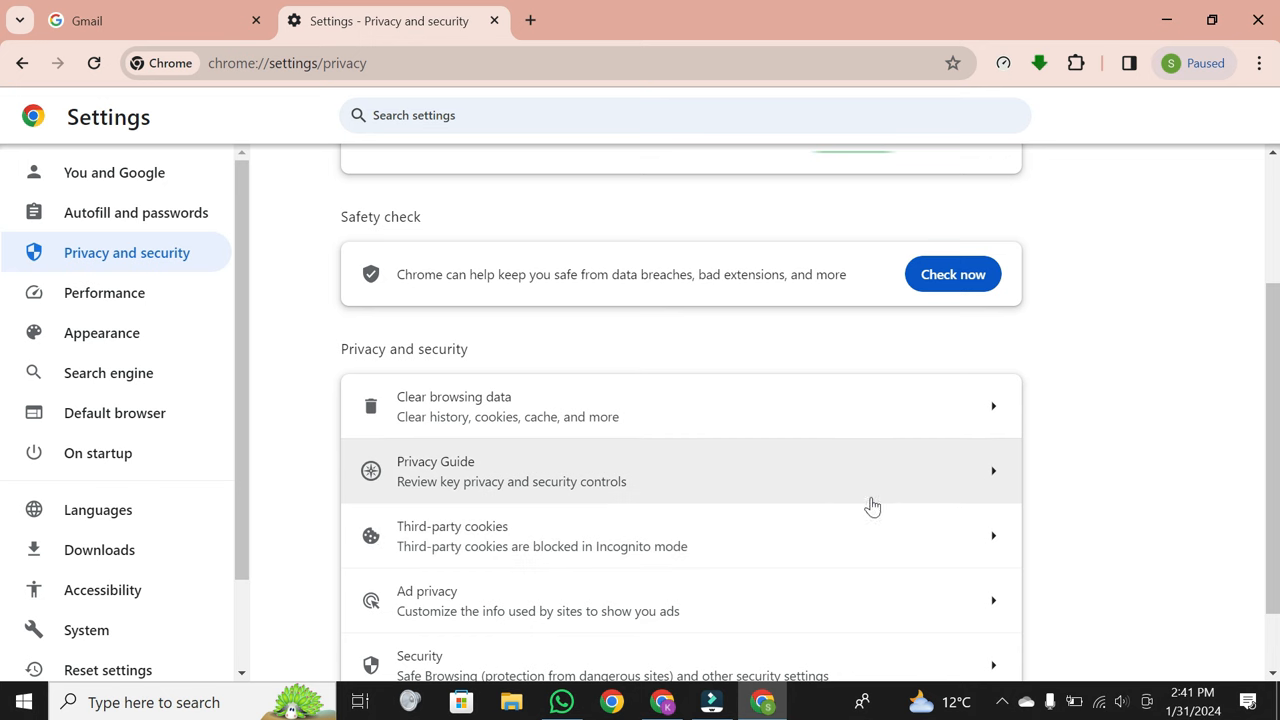
Step: Open Third-party cookies and reach the See all site data and permissions list
scroll("down", 3)
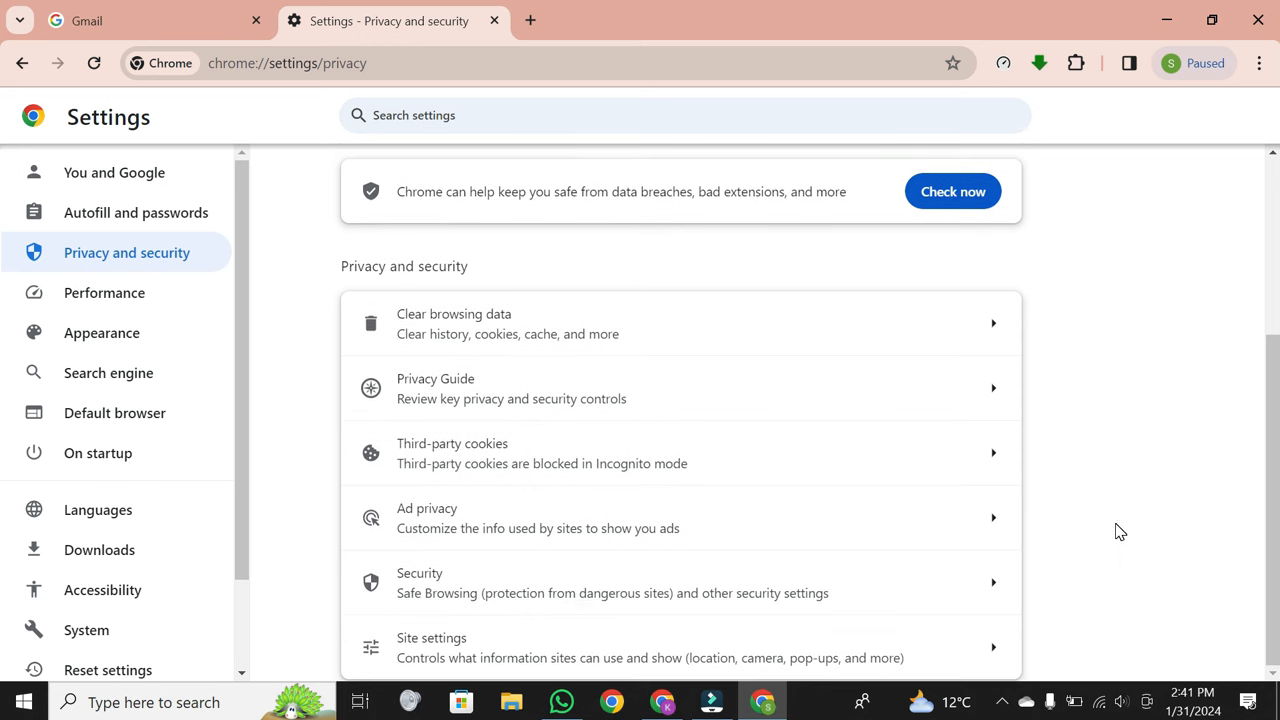
mouse_move(862, 464)
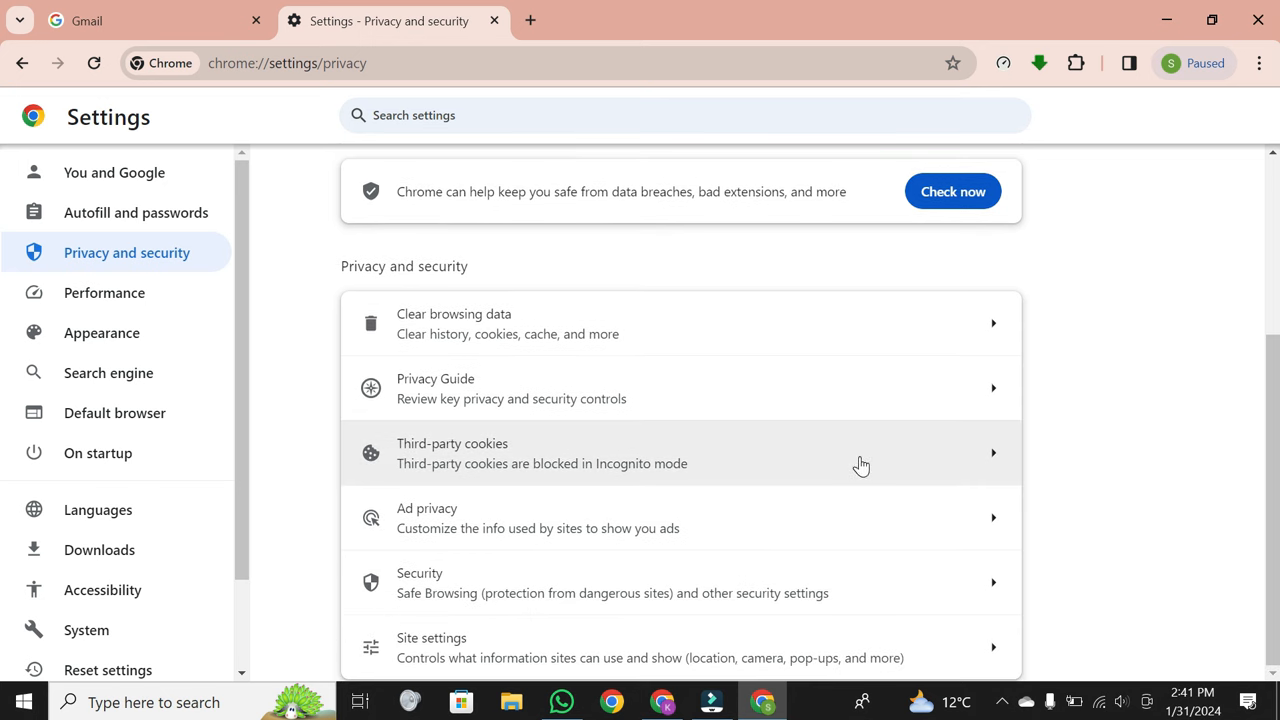
left_click(860, 452)
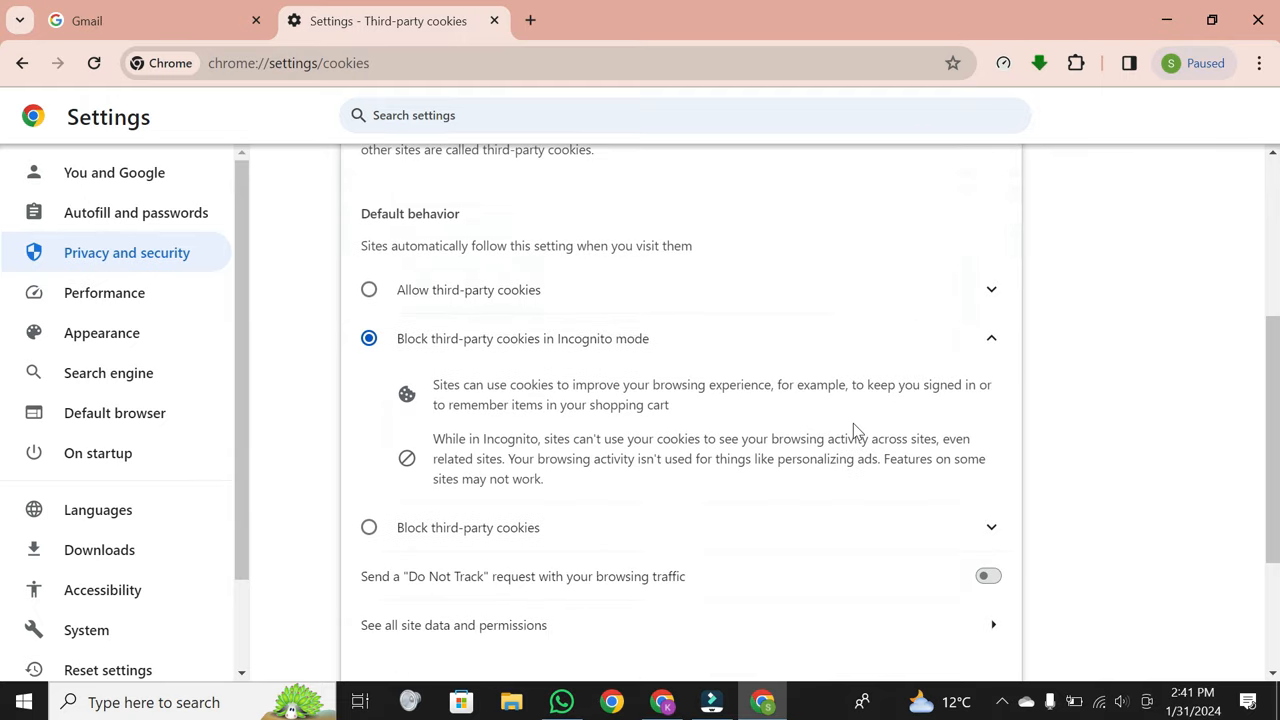
scroll("down", 3)
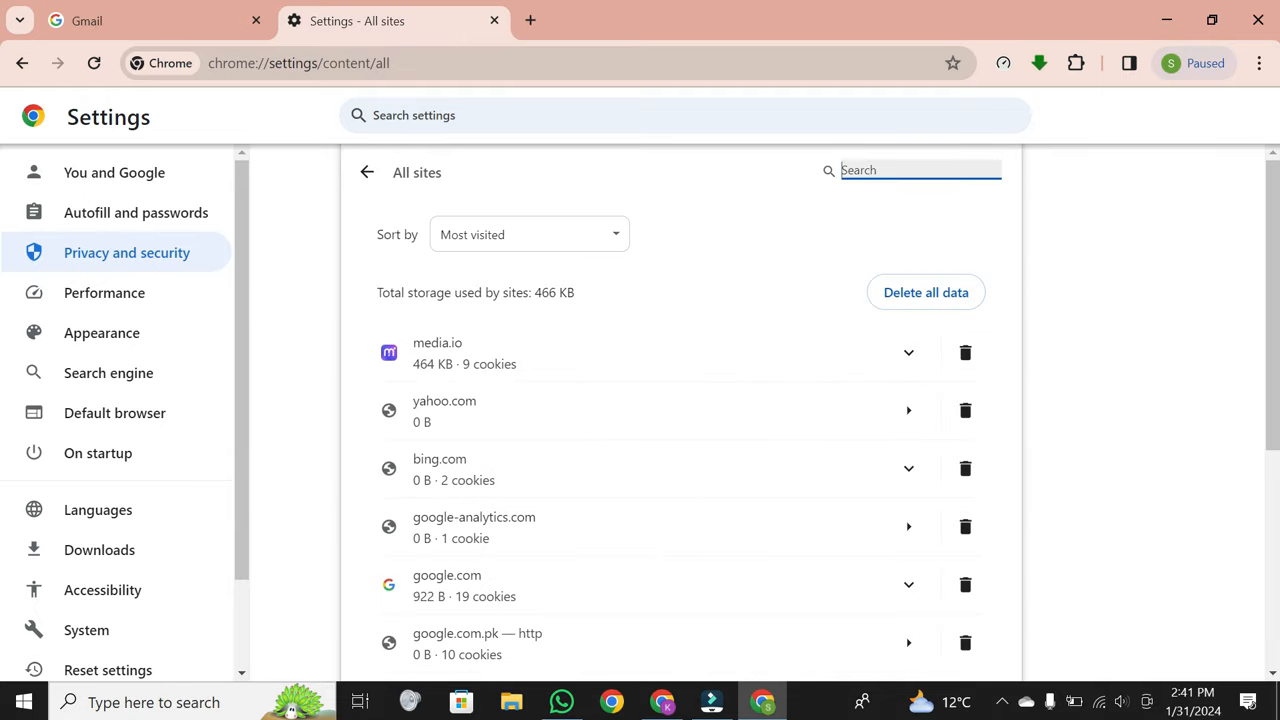
Step: Filter sites by 'googl', delete their stored data, then clear the filter
type("googl")
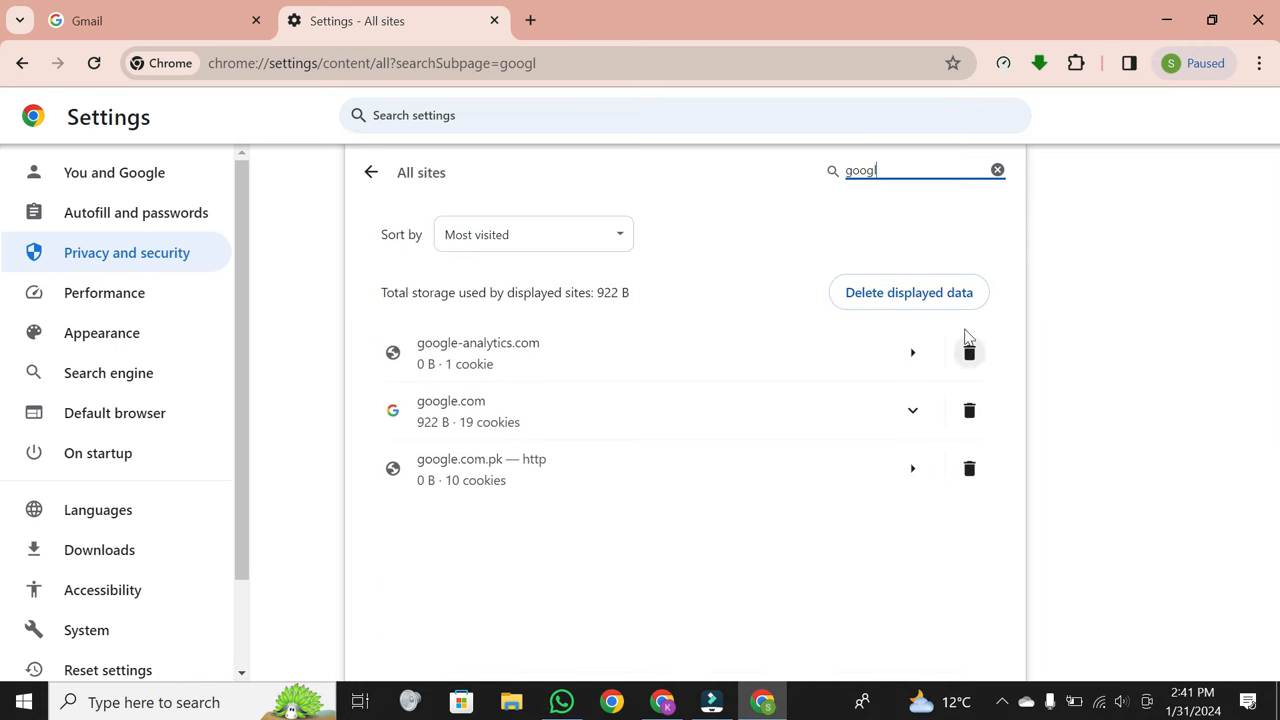
mouse_move(890, 302)
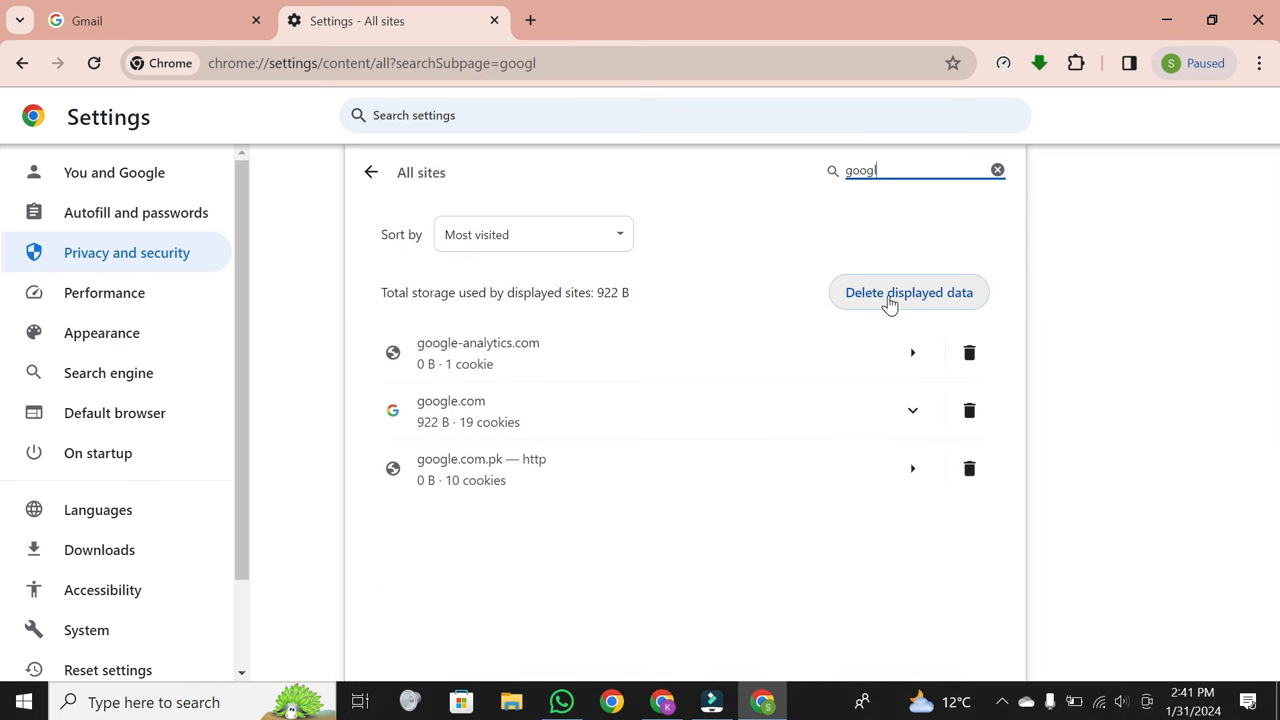
left_click(908, 292)
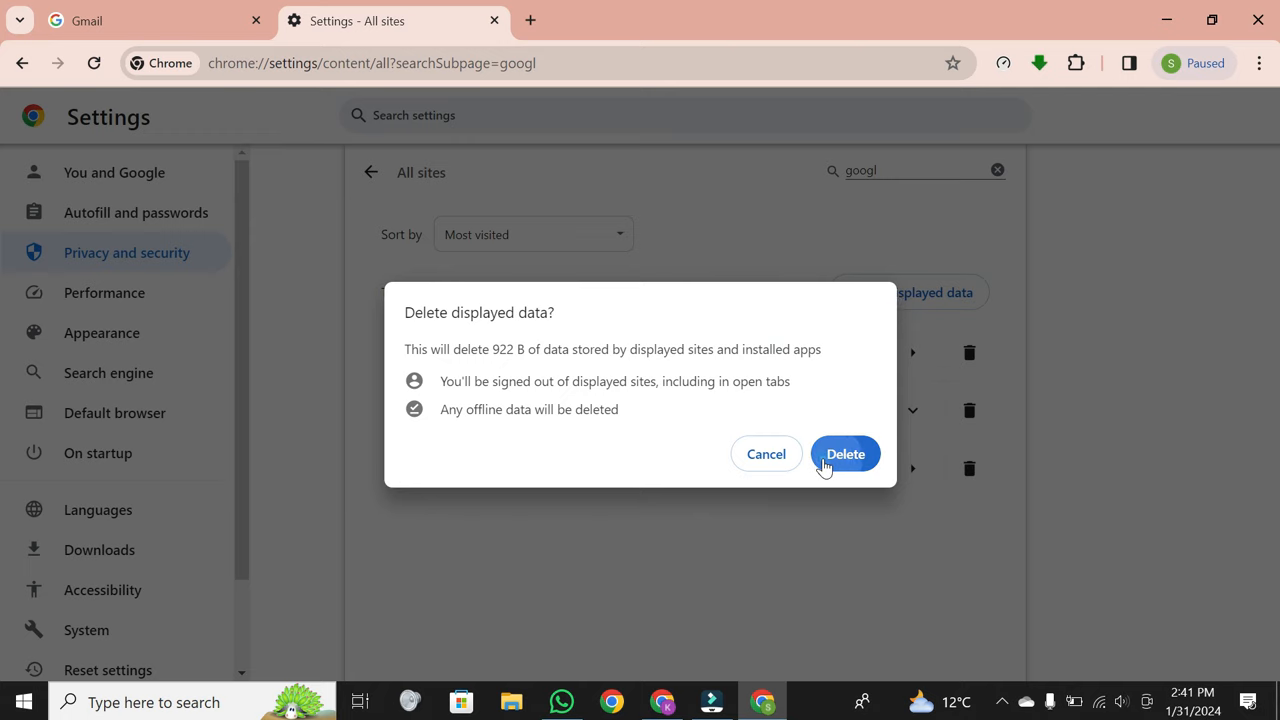
left_click(844, 454)
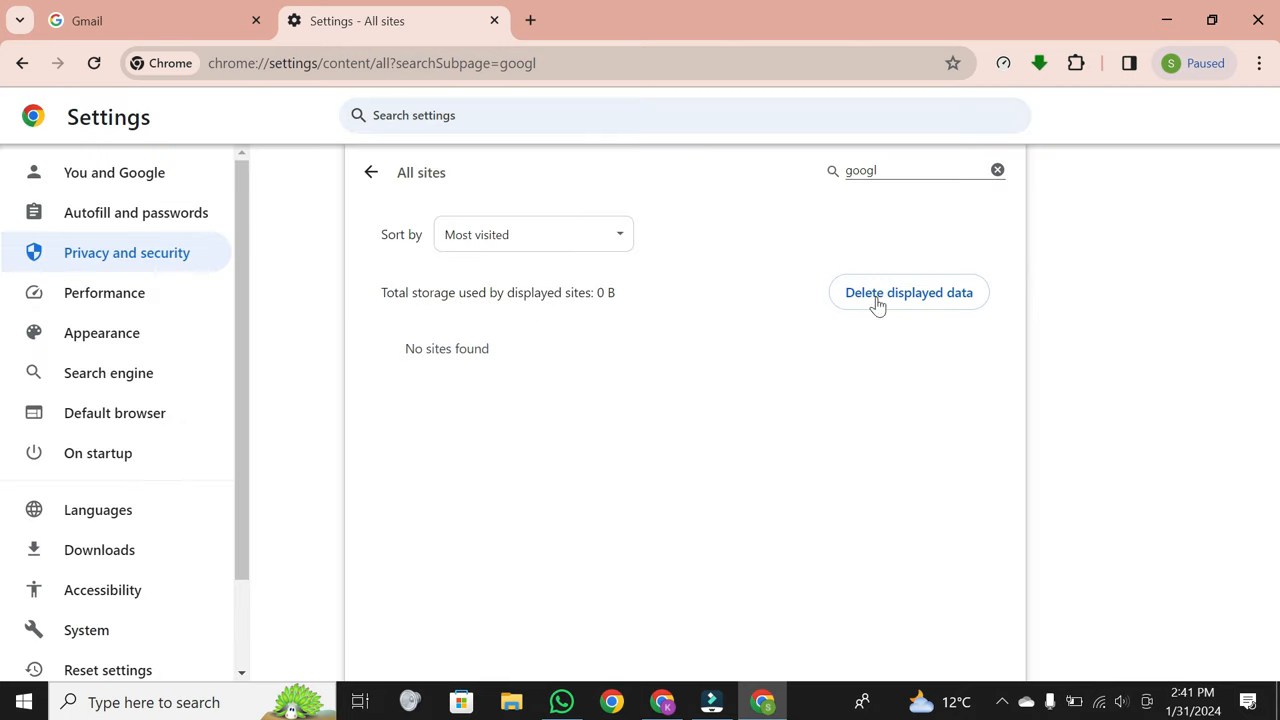
mouse_move(846, 360)
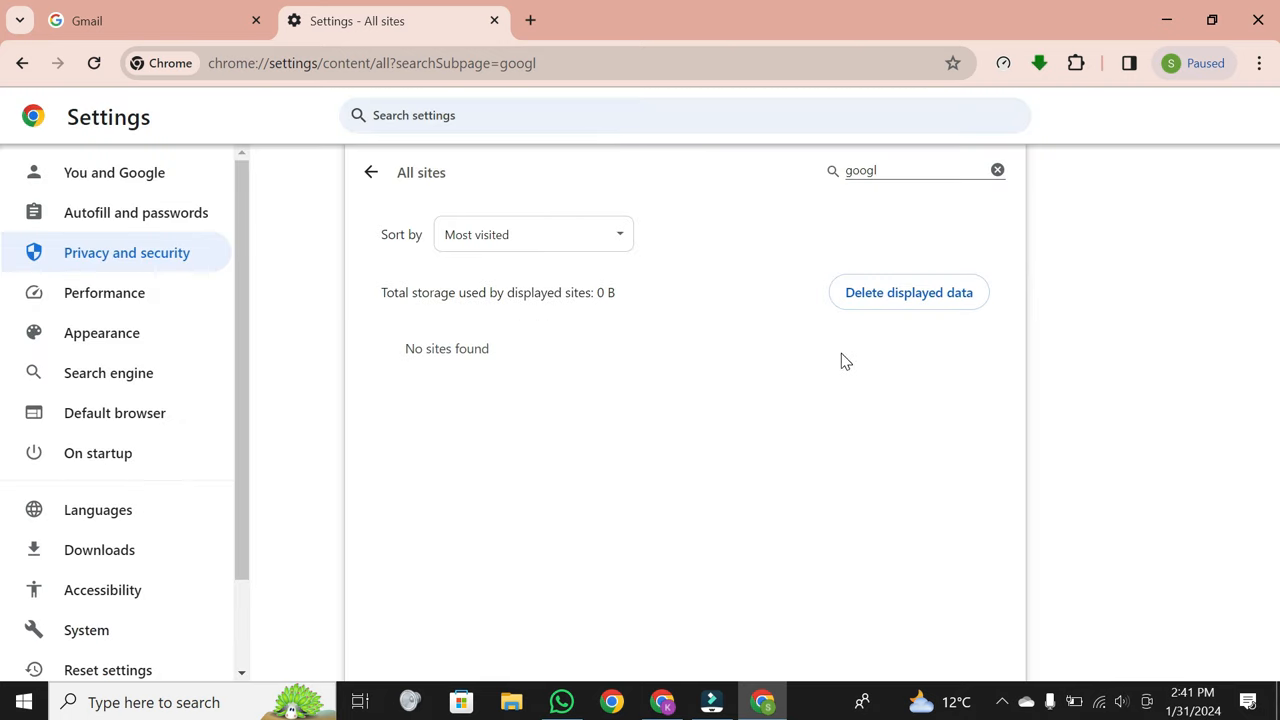
left_click(996, 170)
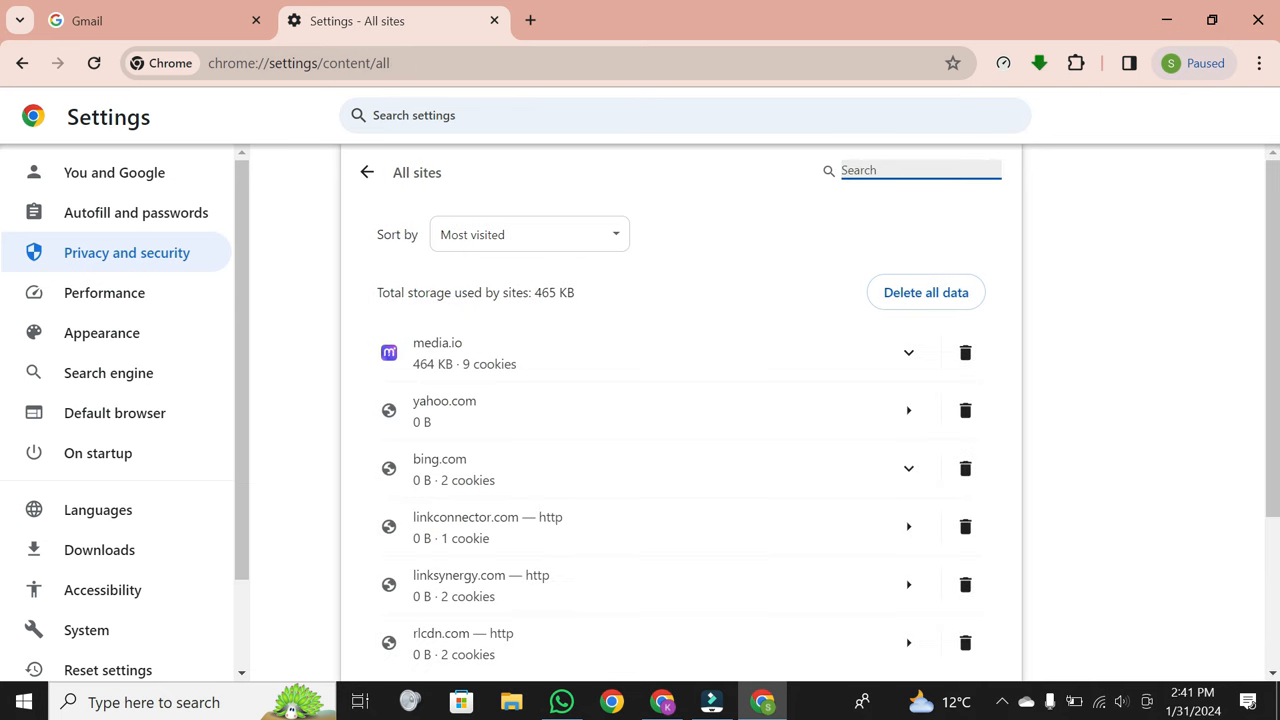